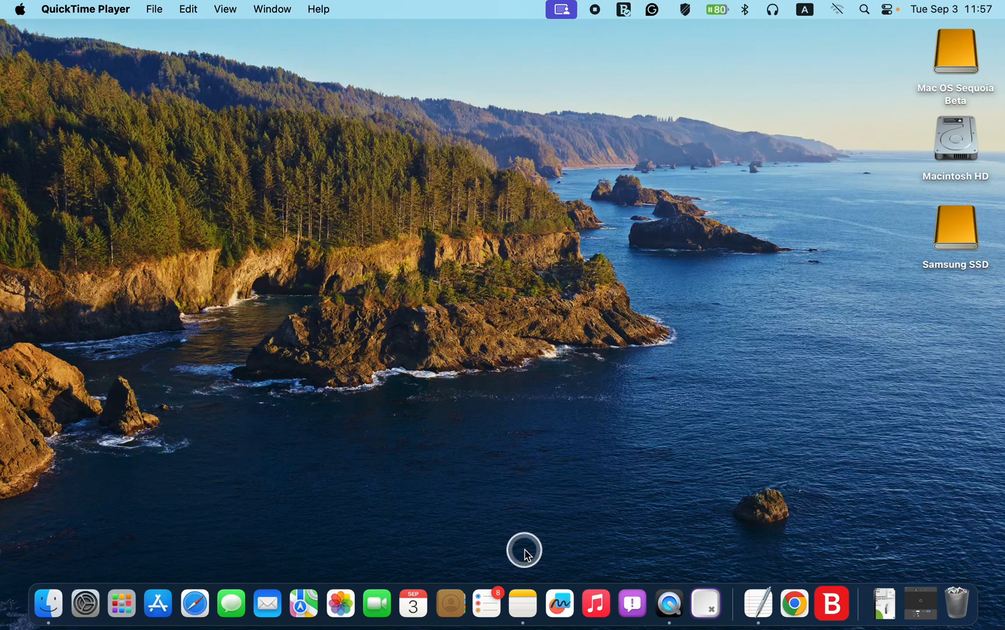
pyautogui.moveTo(519, 594)
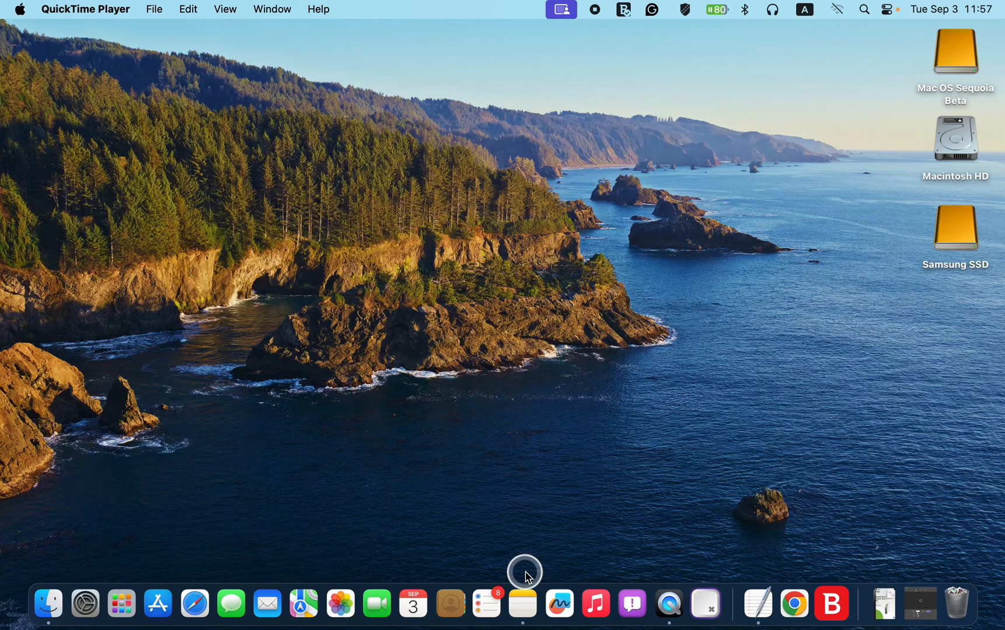
pyautogui.moveTo(518, 583)
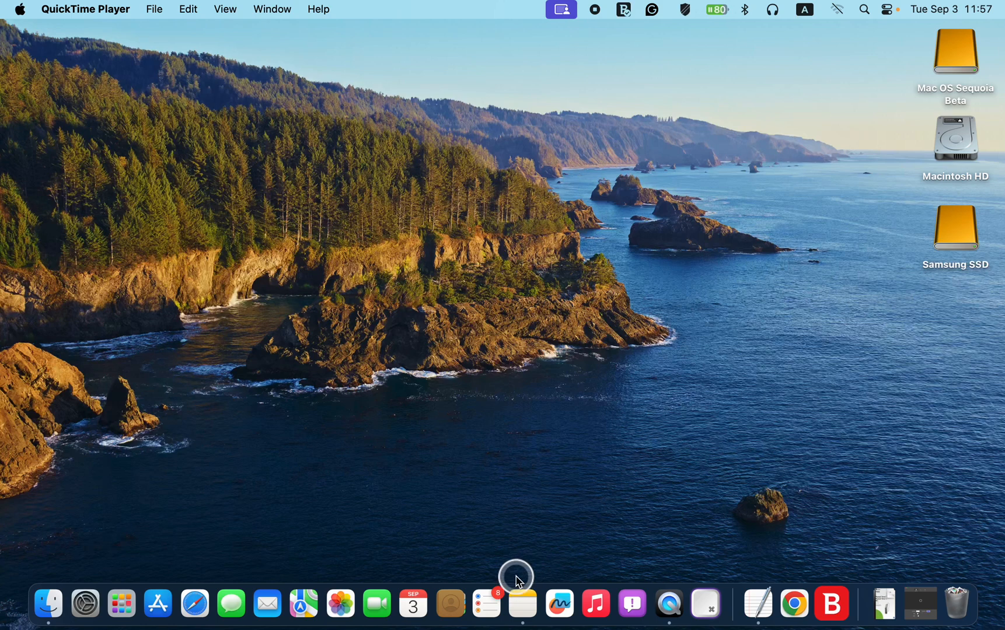
# Step: Launch Notes through Spotlight search from the menu bar
pyautogui.click(862, 11)
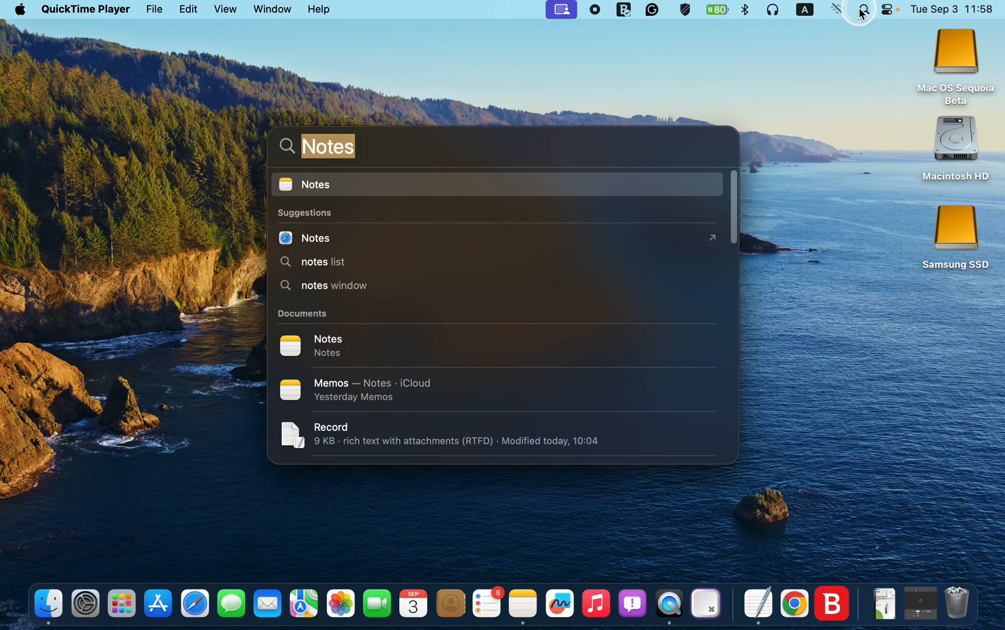
pyautogui.moveTo(852, 17)
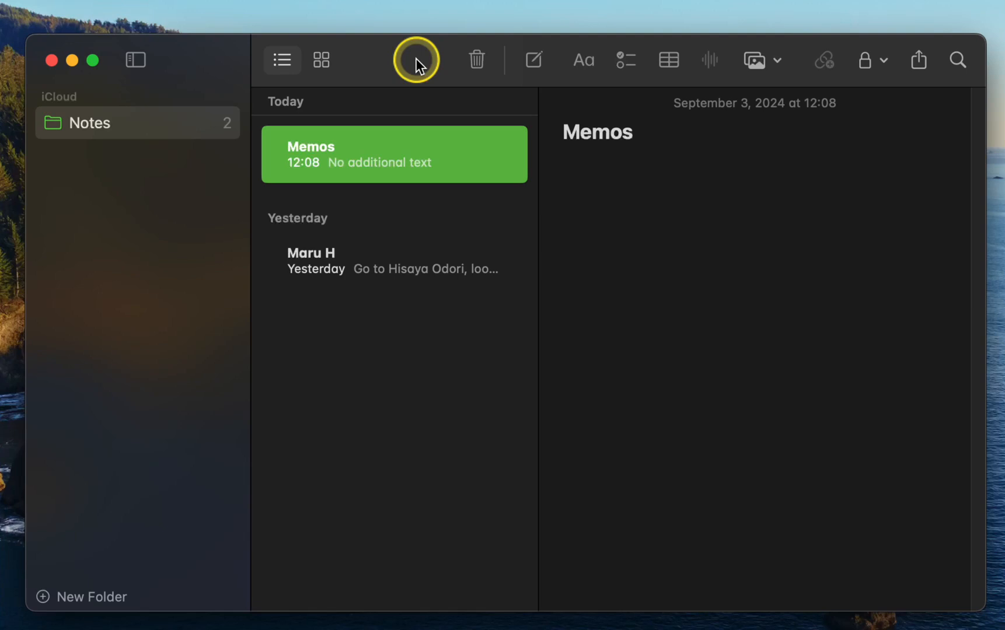
# Step: Create a blank note and give it the title 'Voice Memos'
pyautogui.click(533, 60)
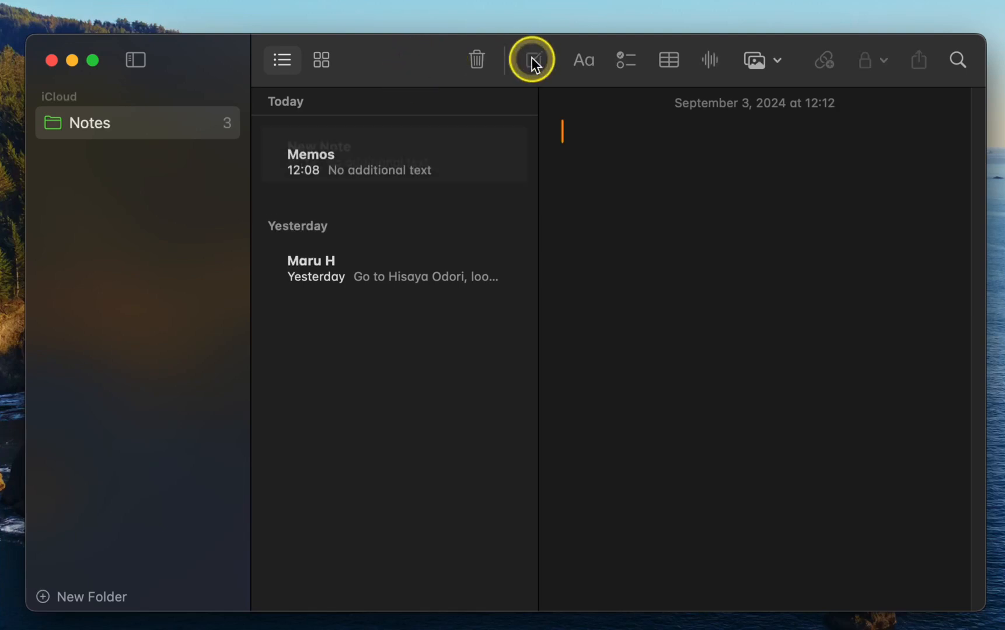
pyautogui.click(532, 60)
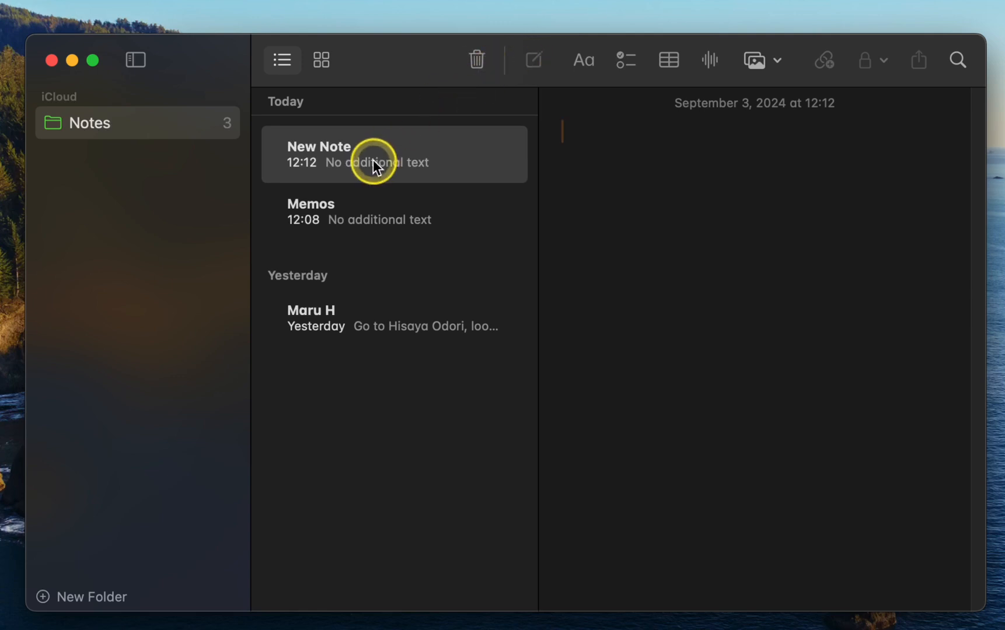
pyautogui.click(376, 164)
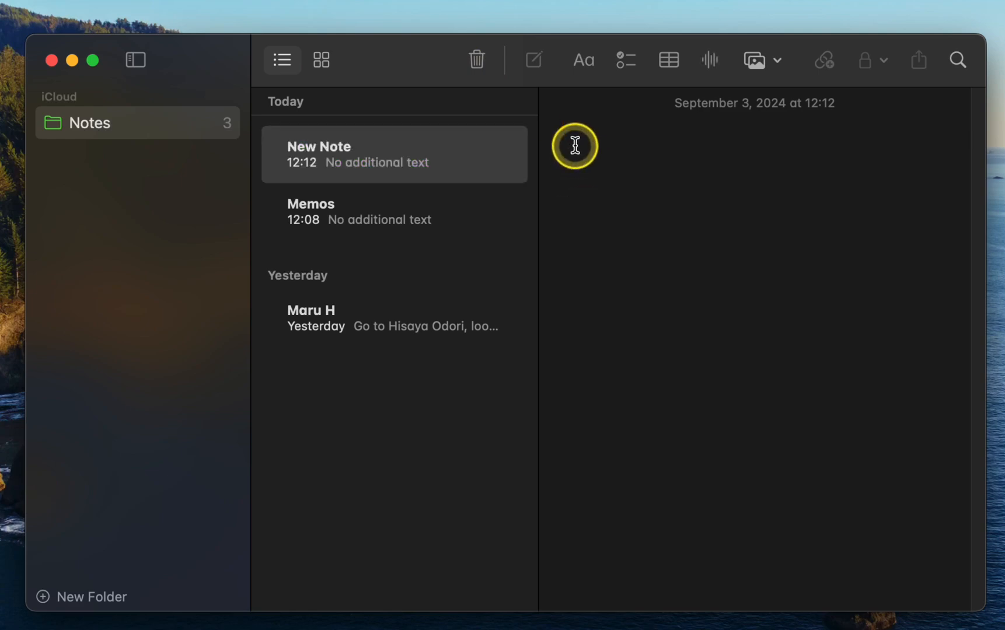
pyautogui.write('Voice Memos')
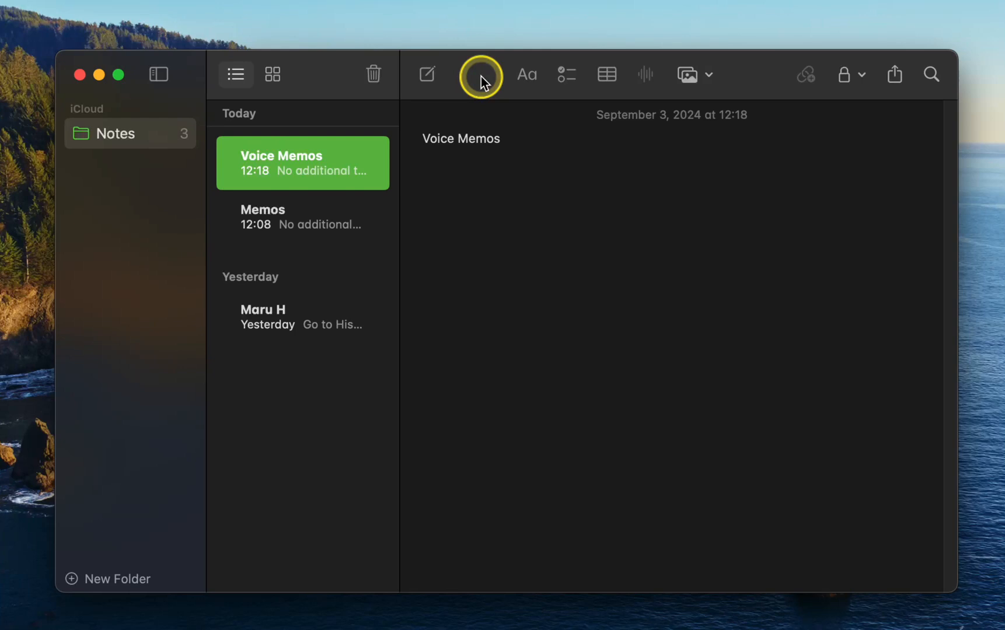
pyautogui.moveTo(630, 75)
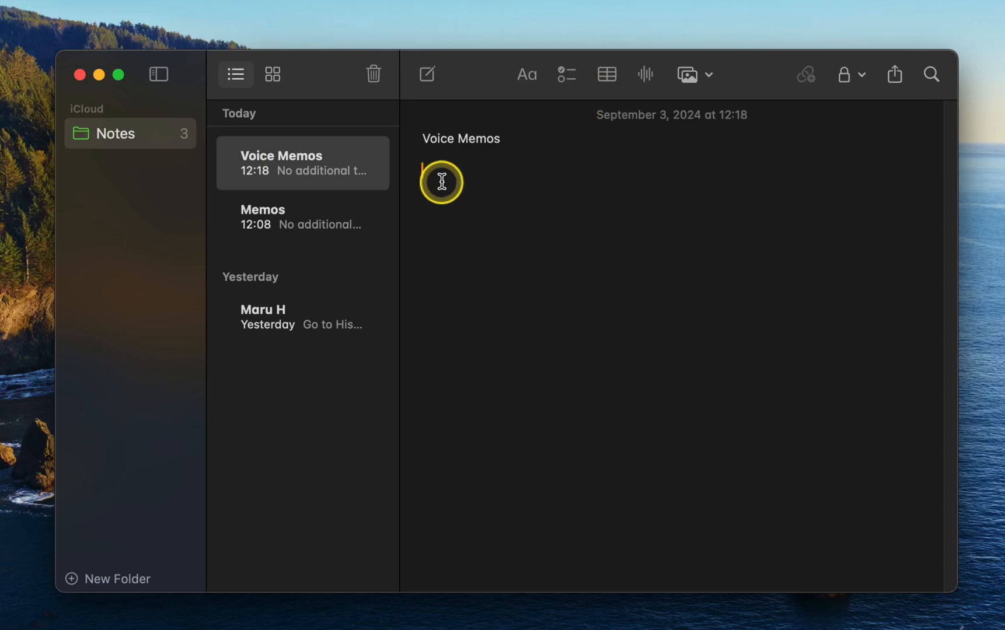
# Step: Record a 12-second clip inviting Robert to the September 27 meeting, then pause
pyautogui.click(646, 75)
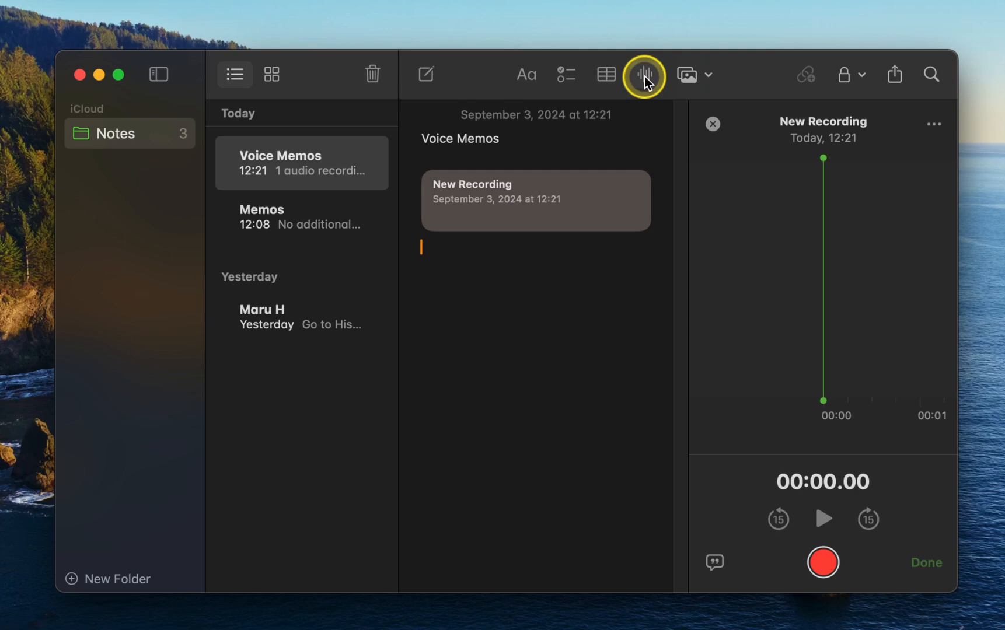
pyautogui.moveTo(690, 79)
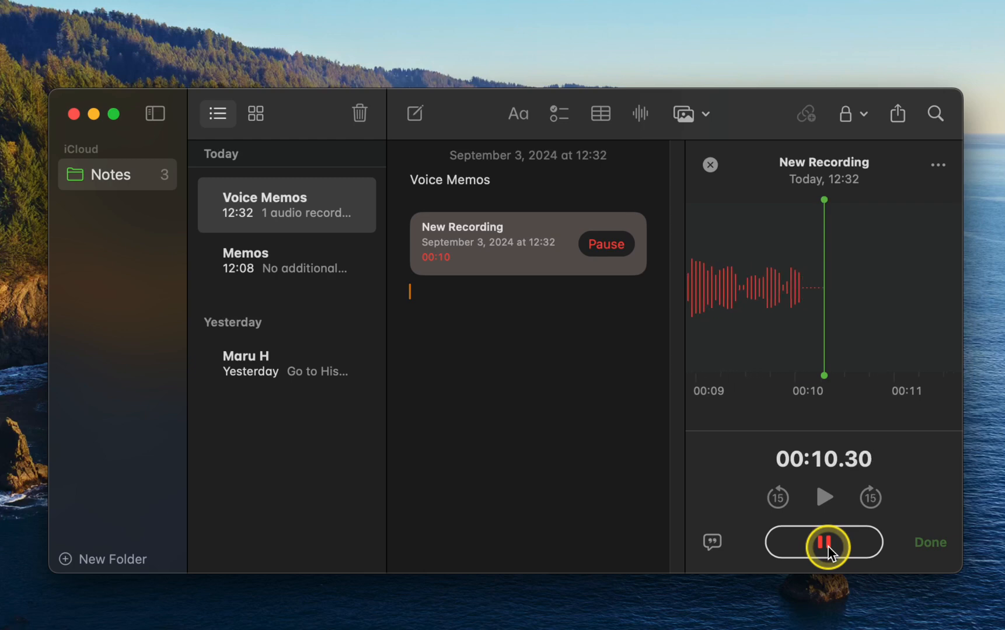
pyautogui.click(825, 542)
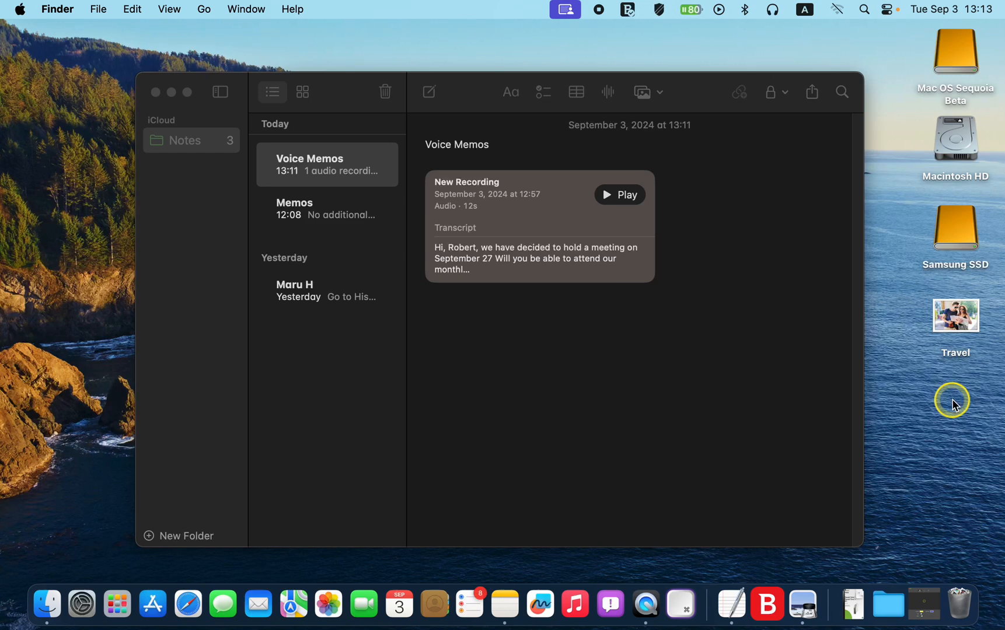
pyautogui.moveTo(971, 328)
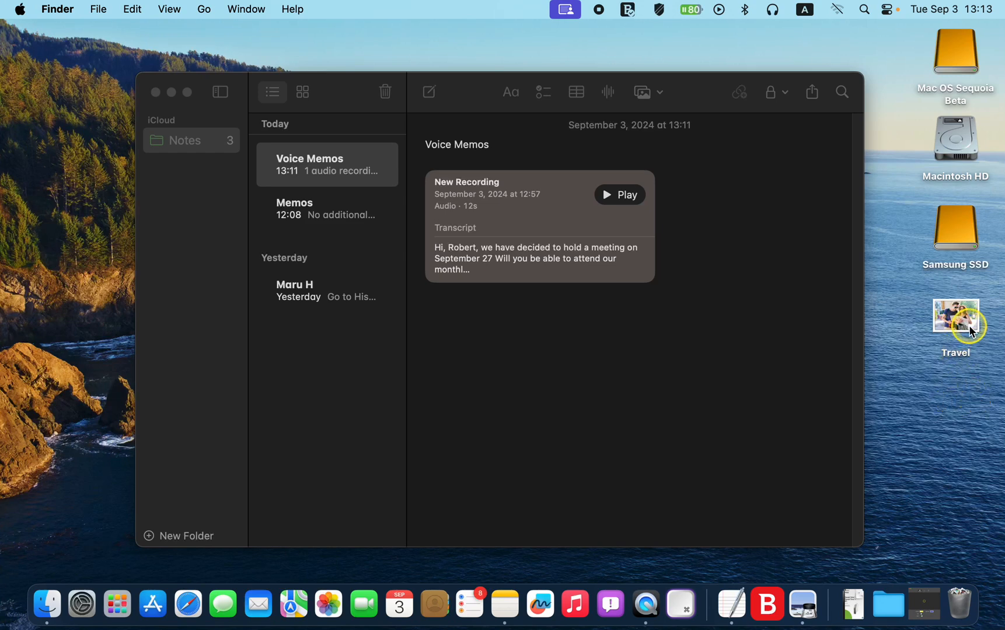
# Step: Select the Travel photo on the desktop and start a new line below the recording
pyautogui.moveTo(955, 320); pyautogui.dragTo(536, 356)
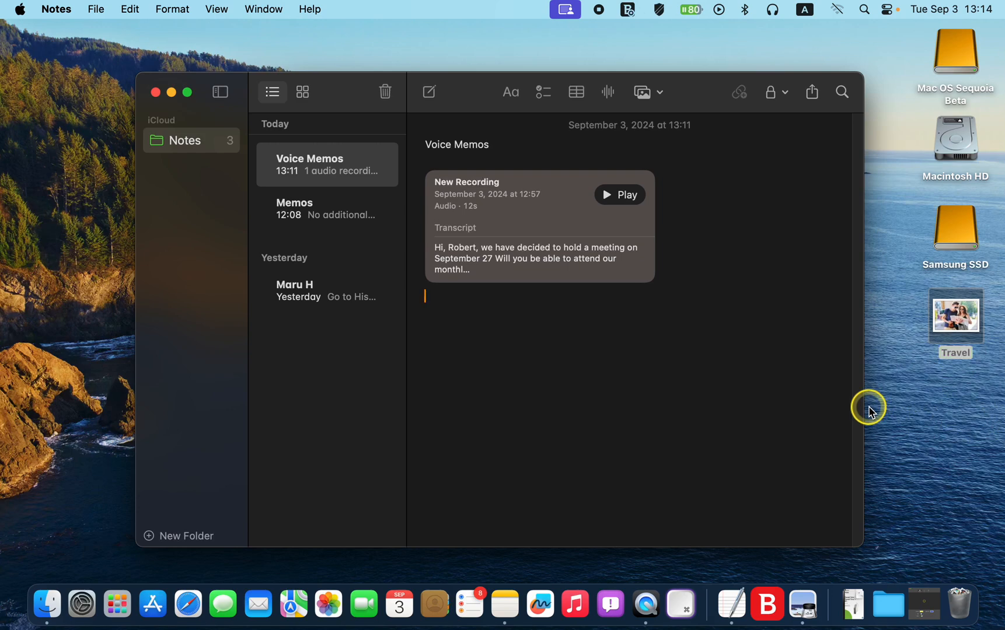
pyautogui.click(661, 92)
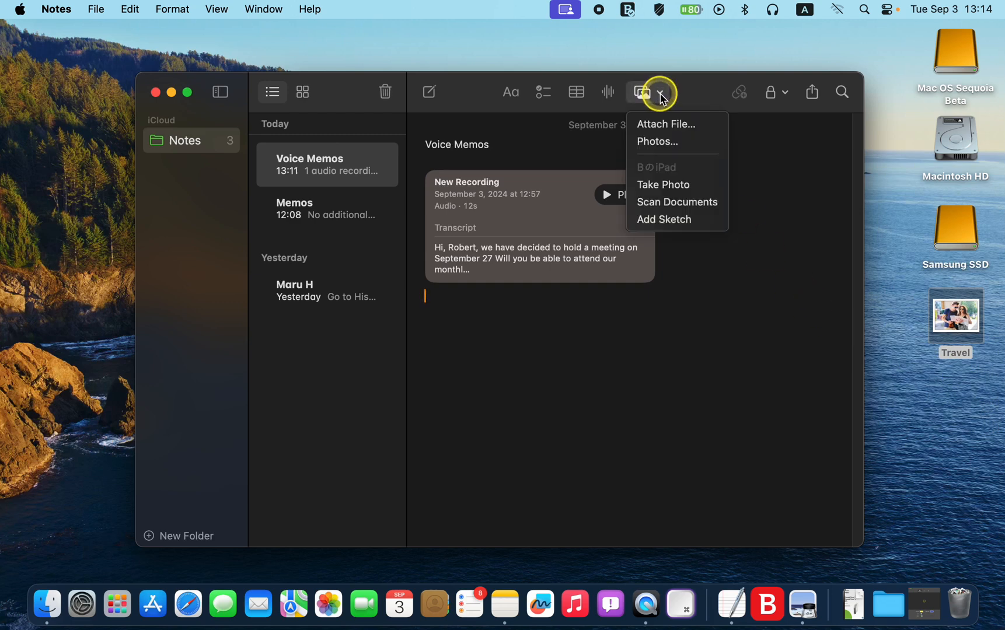
pyautogui.moveTo(665, 124)
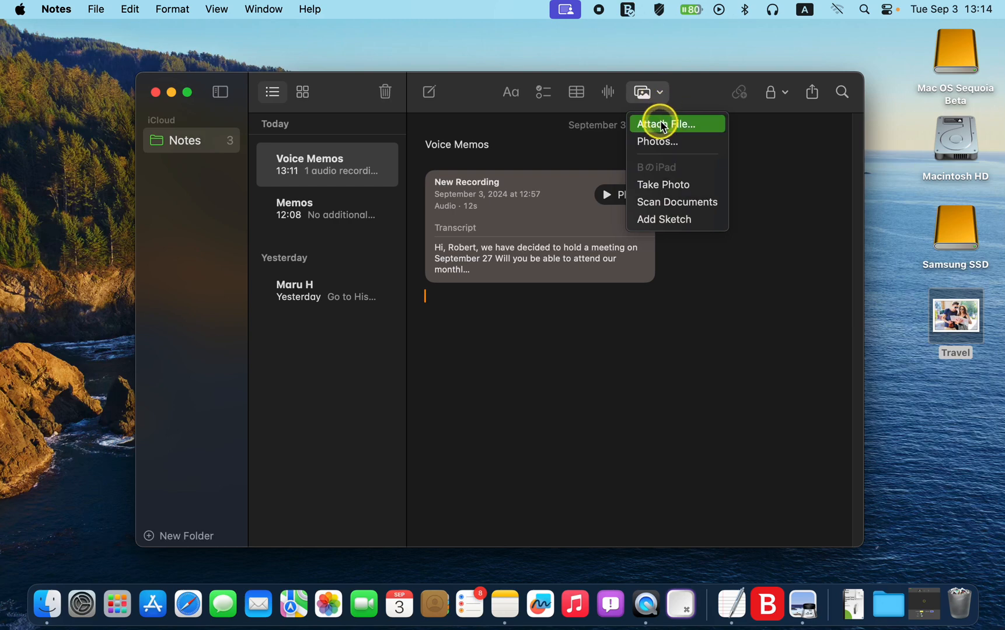
# Step: Attach the Travel photo from the Desktop folder to the note
pyautogui.click(665, 124)
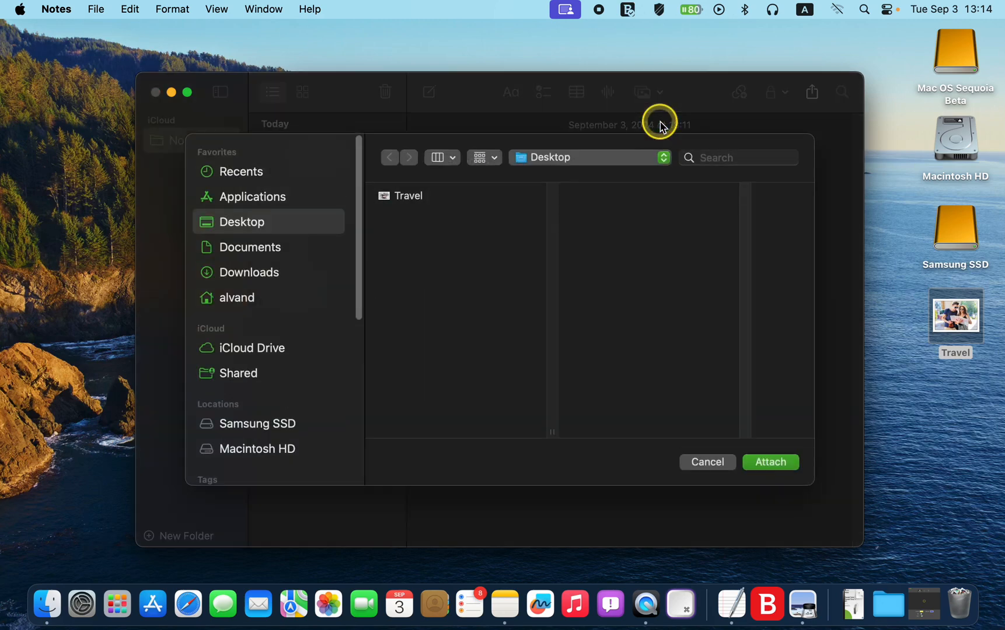
pyautogui.click(409, 195)
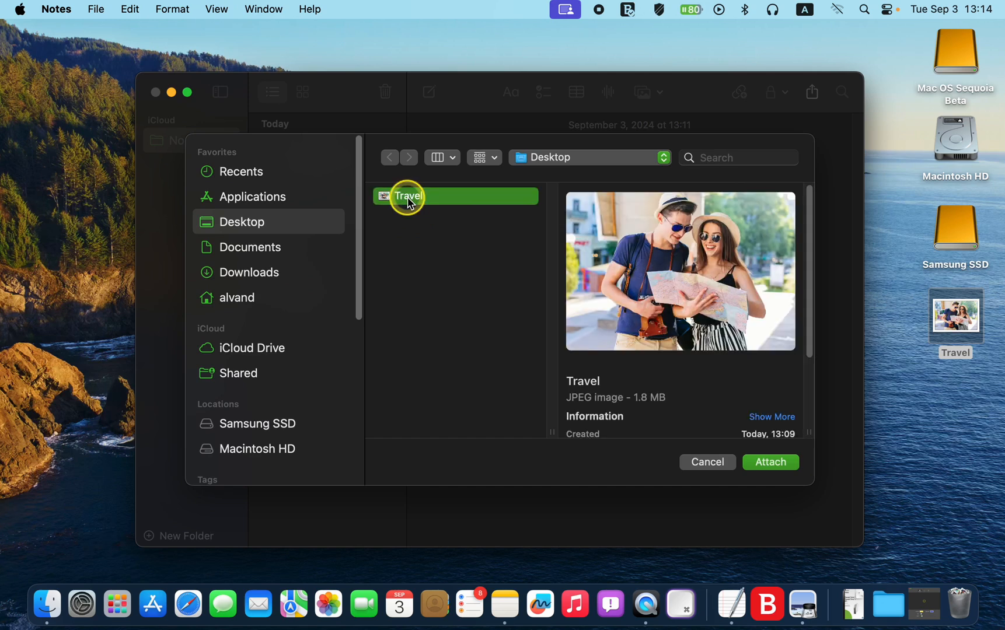
pyautogui.moveTo(707, 392)
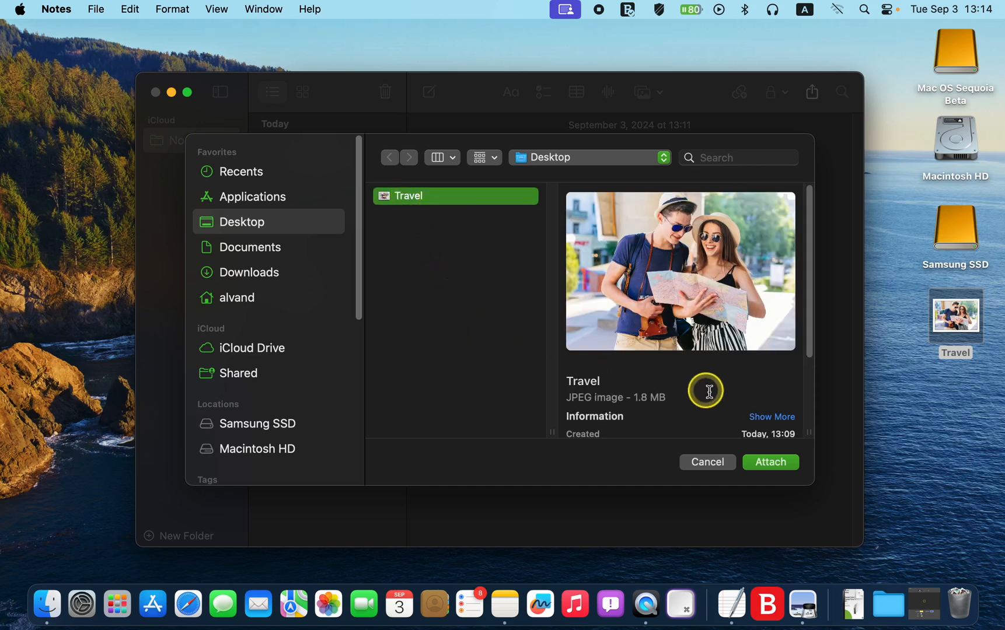
pyautogui.click(771, 463)
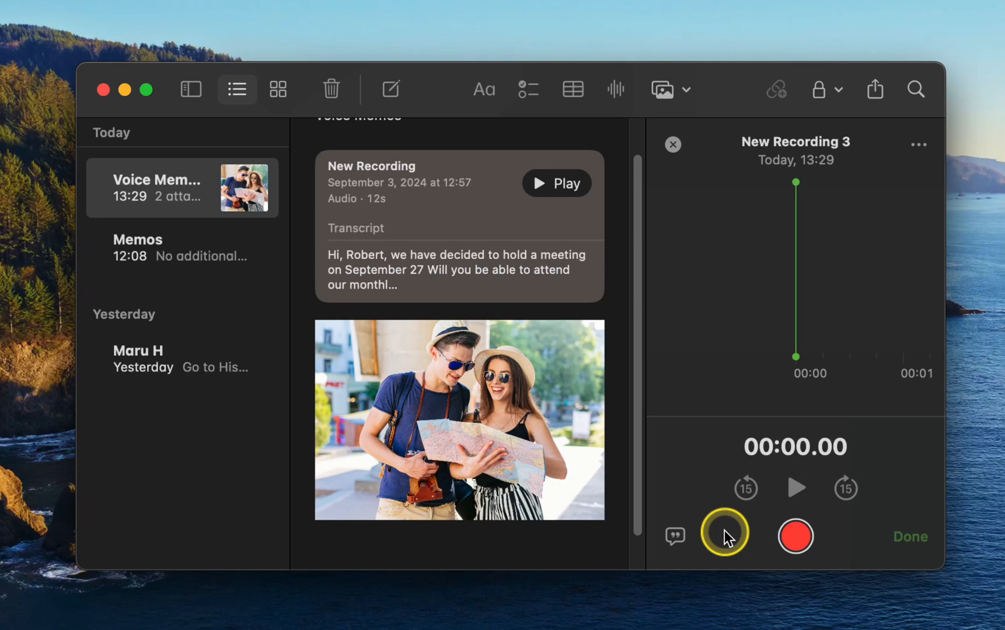
pyautogui.moveTo(675, 543)
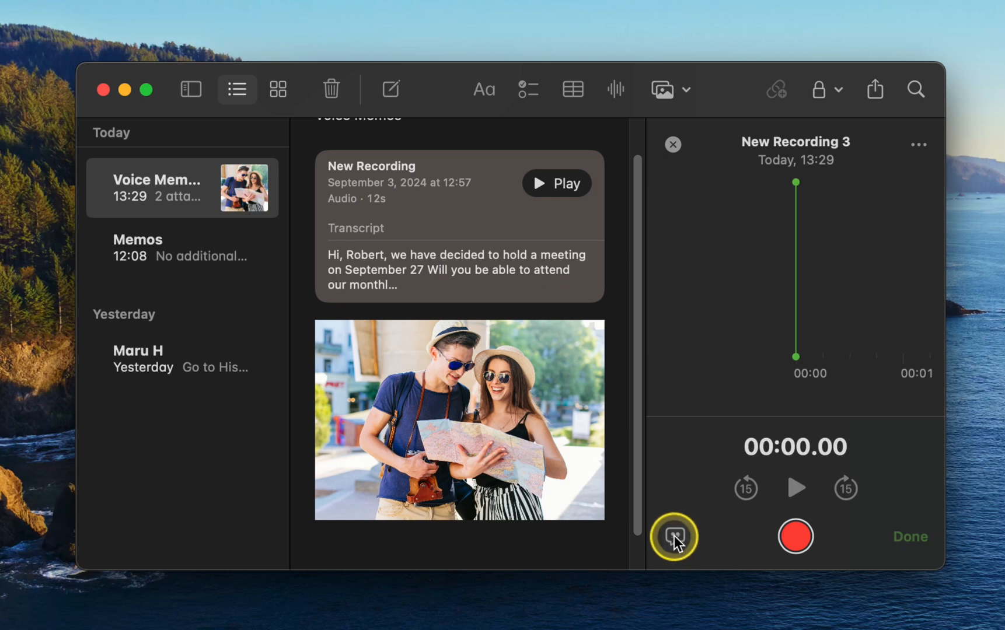
# Step: With live transcript on, record about ten seconds of the Monday good-news message
pyautogui.click(673, 537)
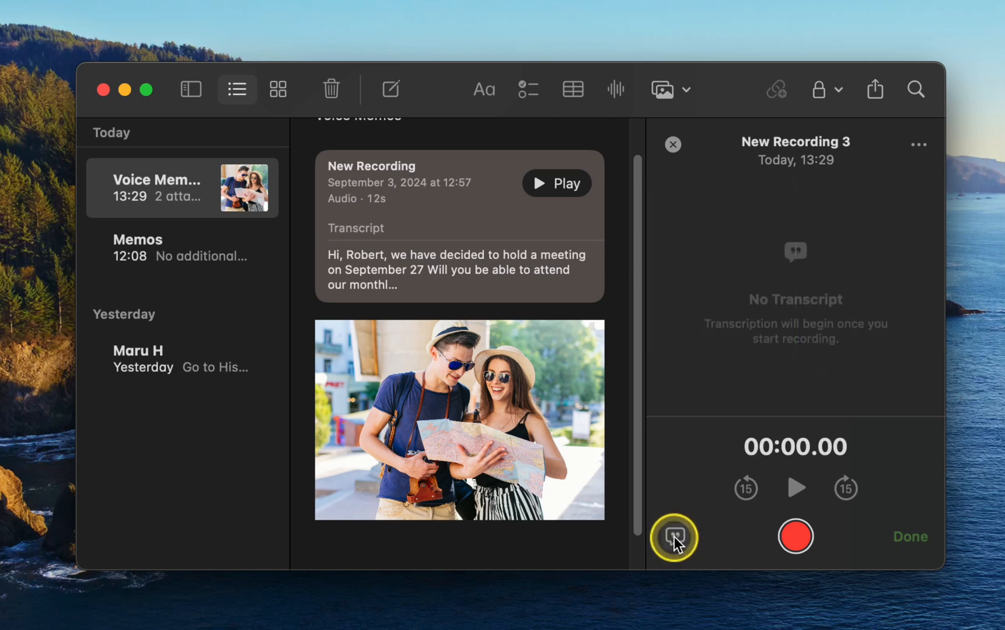
pyautogui.moveTo(677, 553)
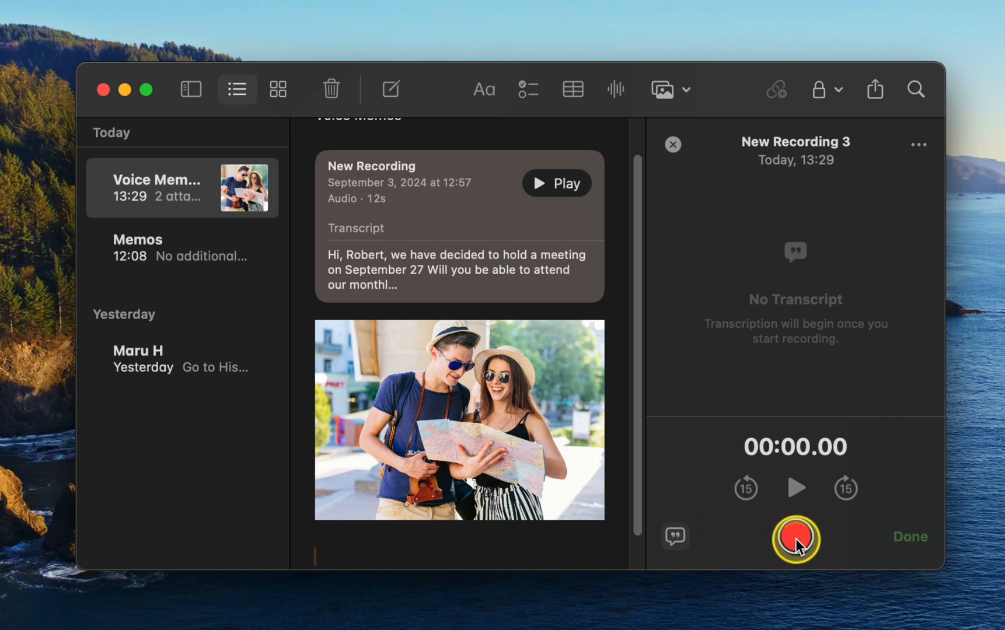
pyautogui.click(795, 537)
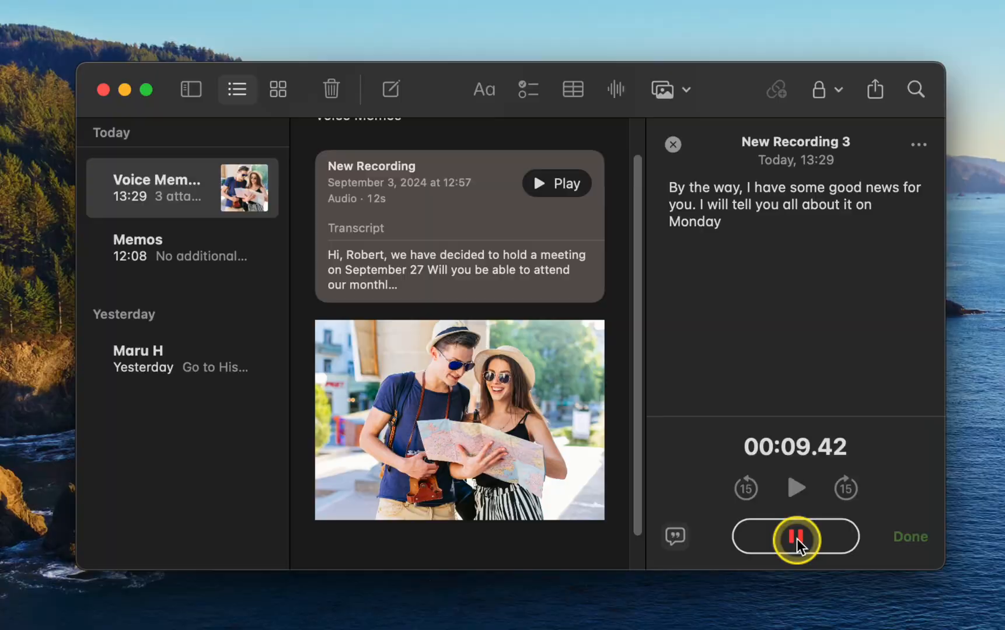
pyautogui.click(794, 537)
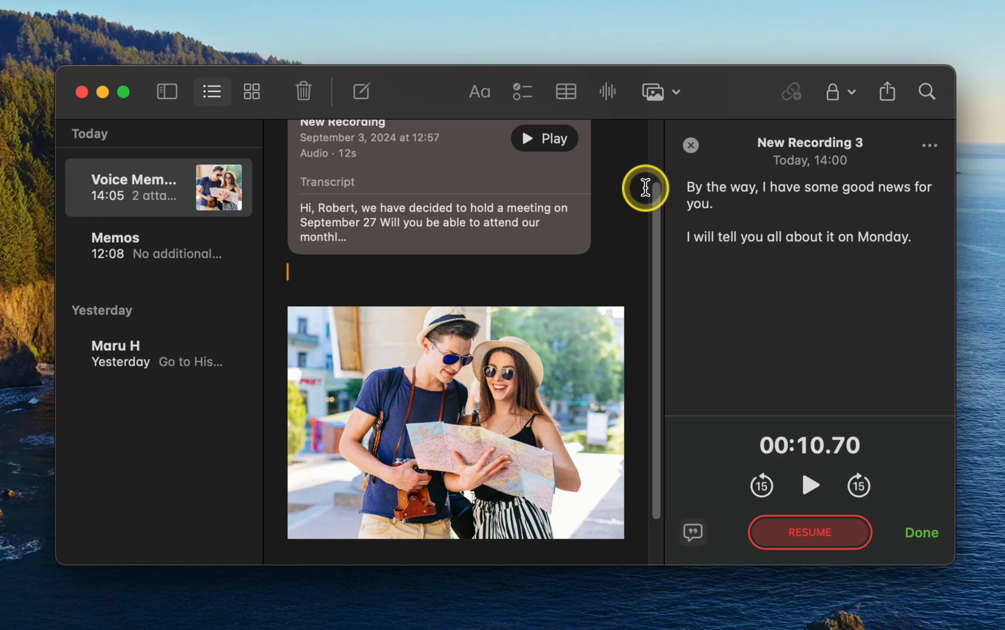
# Step: Select the good-news transcript, paste it into the note, bold it, and highlight it orange
pyautogui.moveTo(688, 186); pyautogui.dragTo(775, 187)
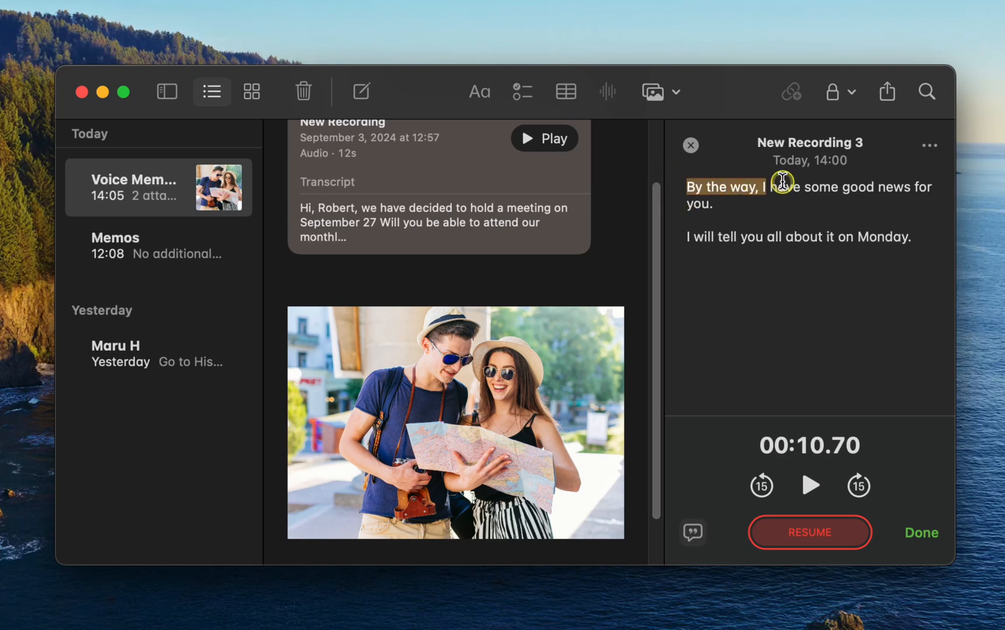
pyautogui.moveTo(783, 180); pyautogui.dragTo(936, 256)
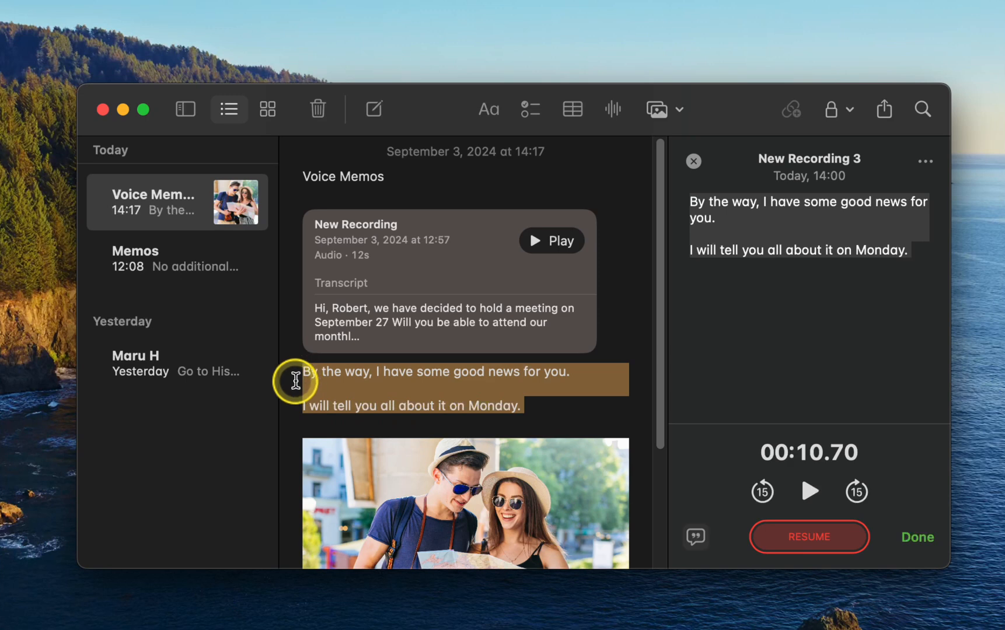
pyautogui.click(488, 109)
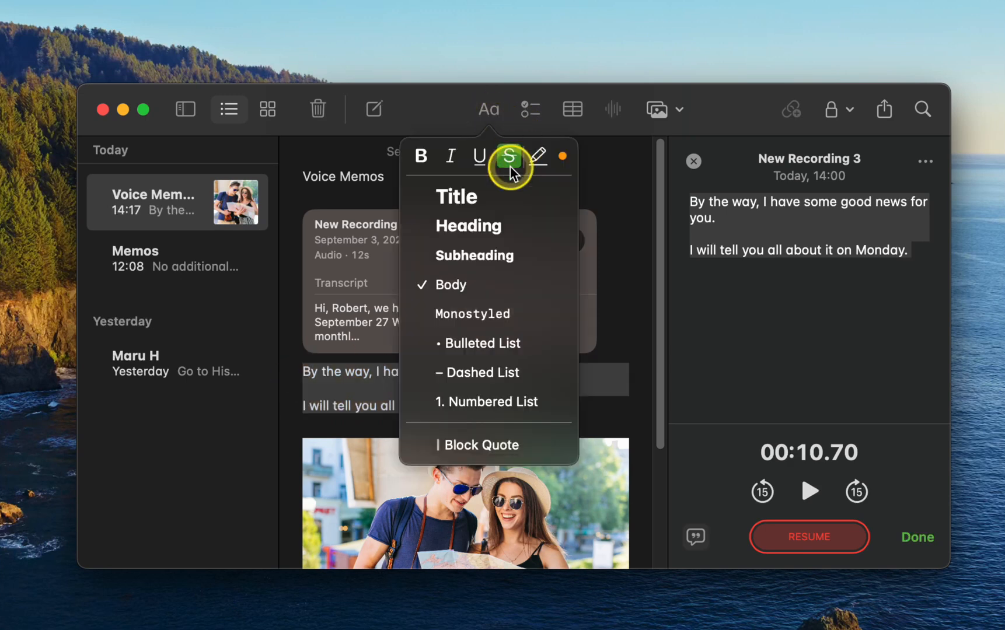
pyautogui.click(491, 108)
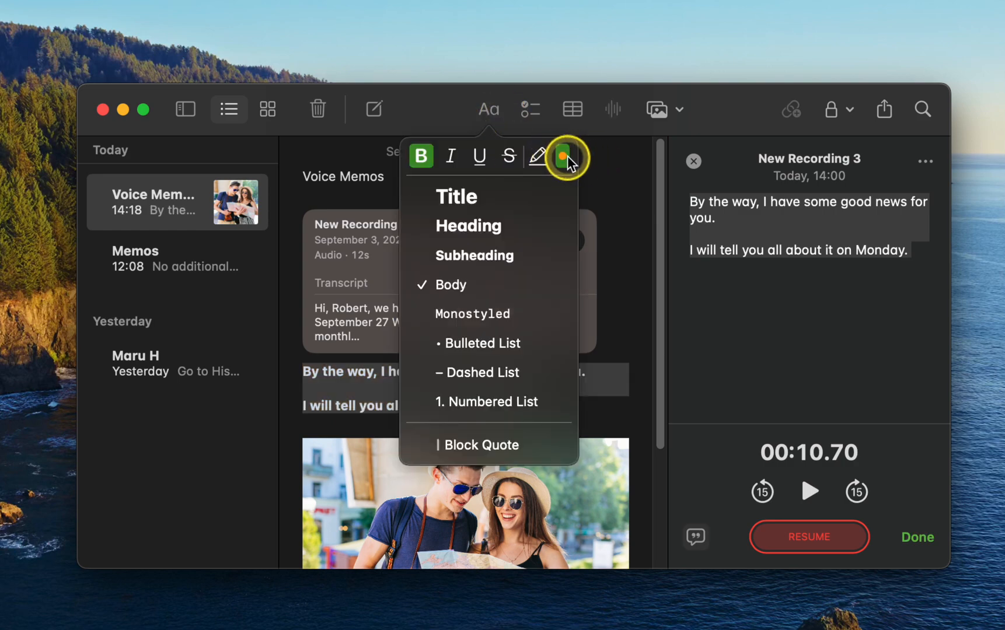
pyautogui.click(564, 156)
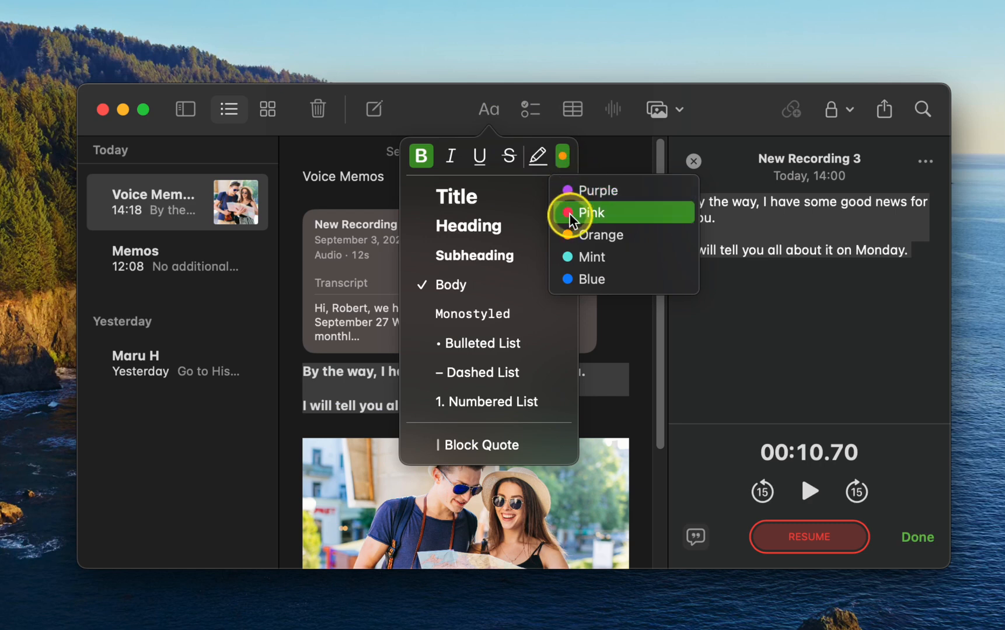
pyautogui.click(591, 213)
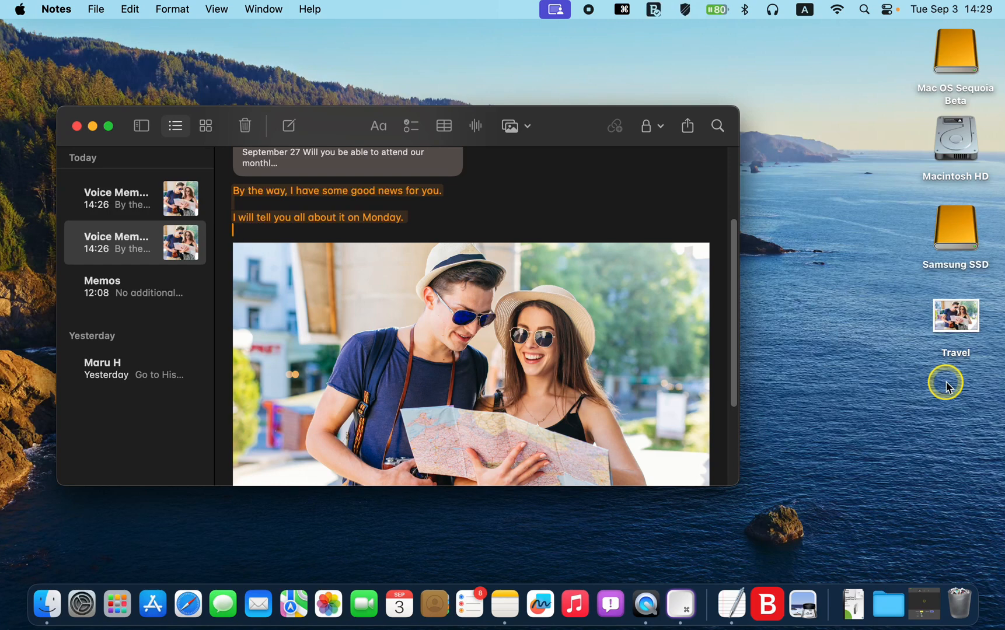
pyautogui.press('cmd+t')
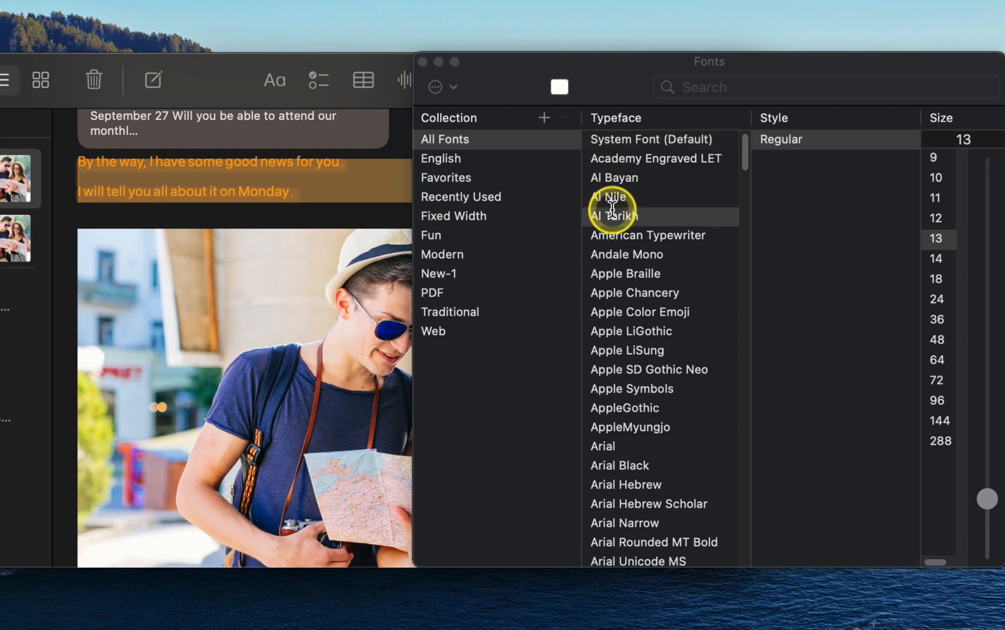
pyautogui.click(627, 255)
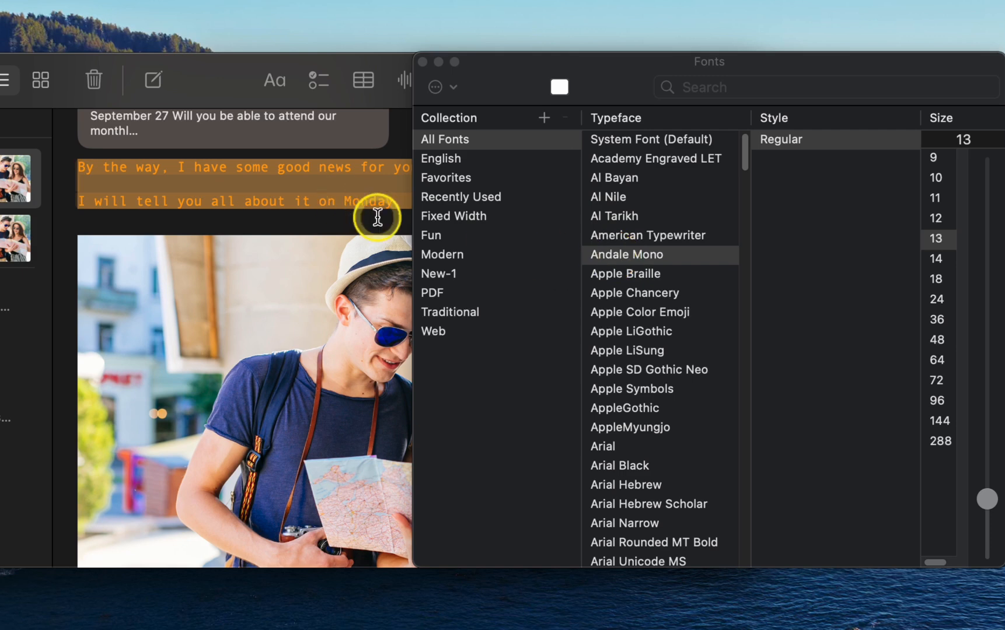
pyautogui.click(631, 331)
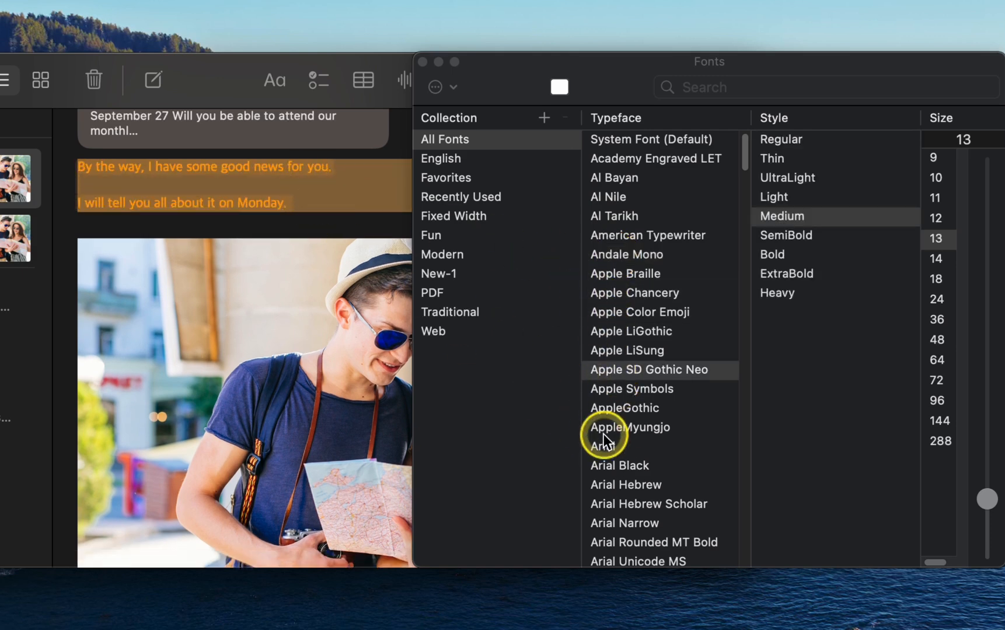
pyautogui.click(602, 446)
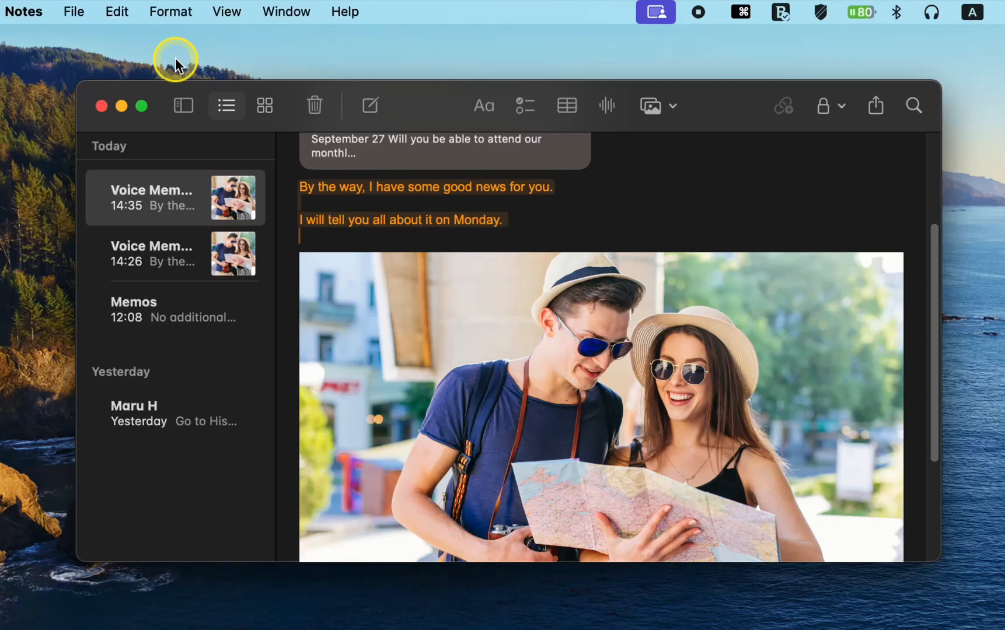
pyautogui.moveTo(175, 21)
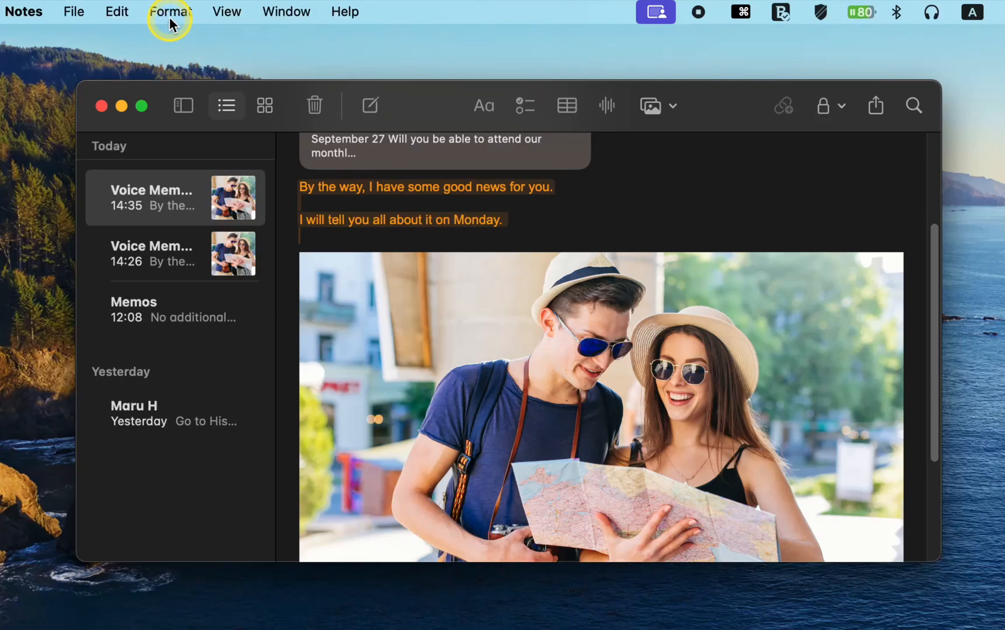
pyautogui.click(169, 11)
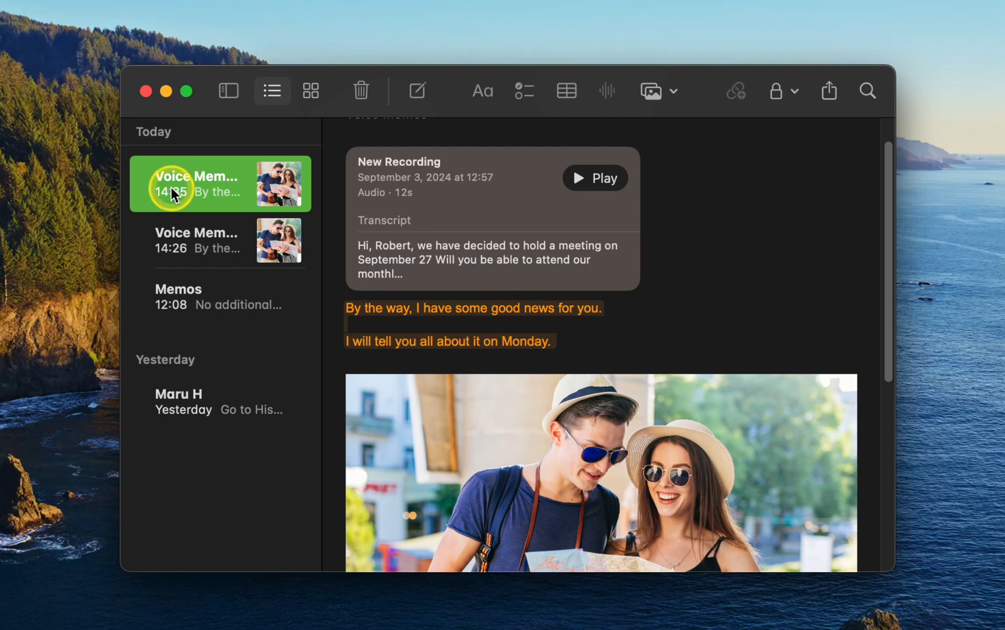
# Step: Choose Share Note from the Voice Memos note's sidebar context menu
pyautogui.rightClick(170, 193)
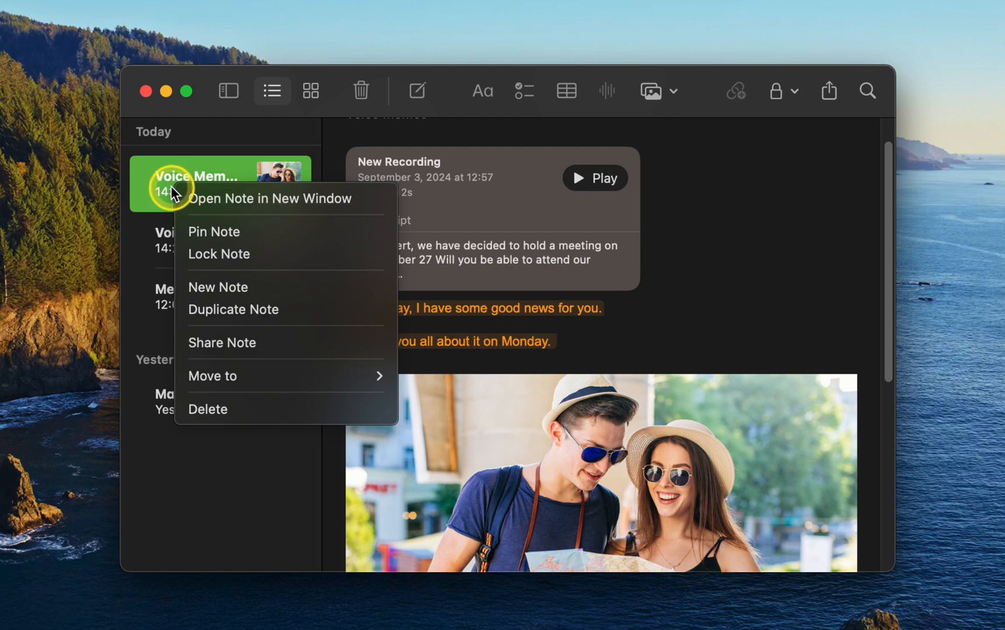
pyautogui.moveTo(222, 343)
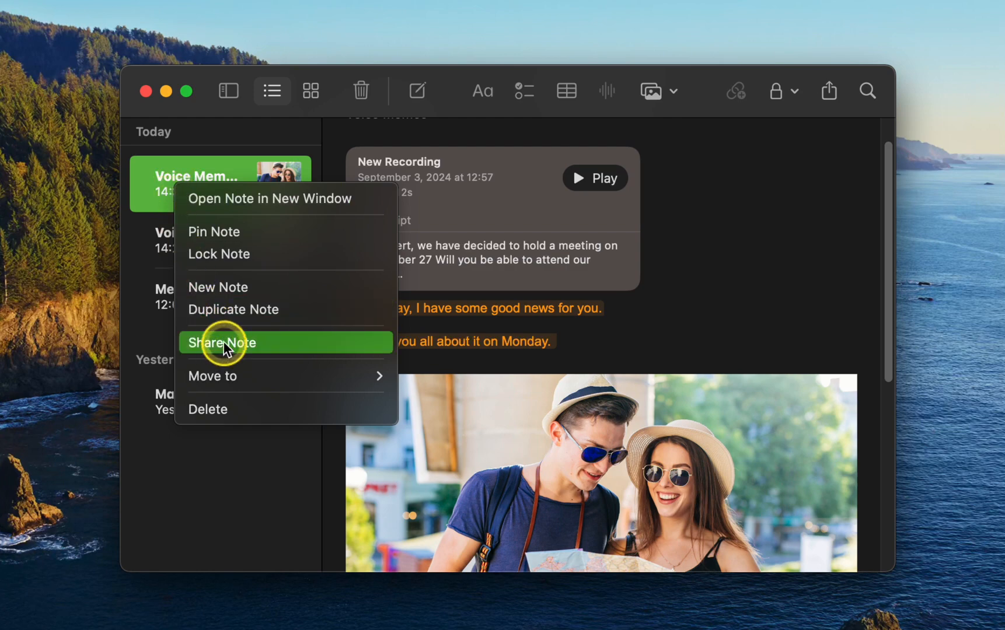
pyautogui.click(222, 342)
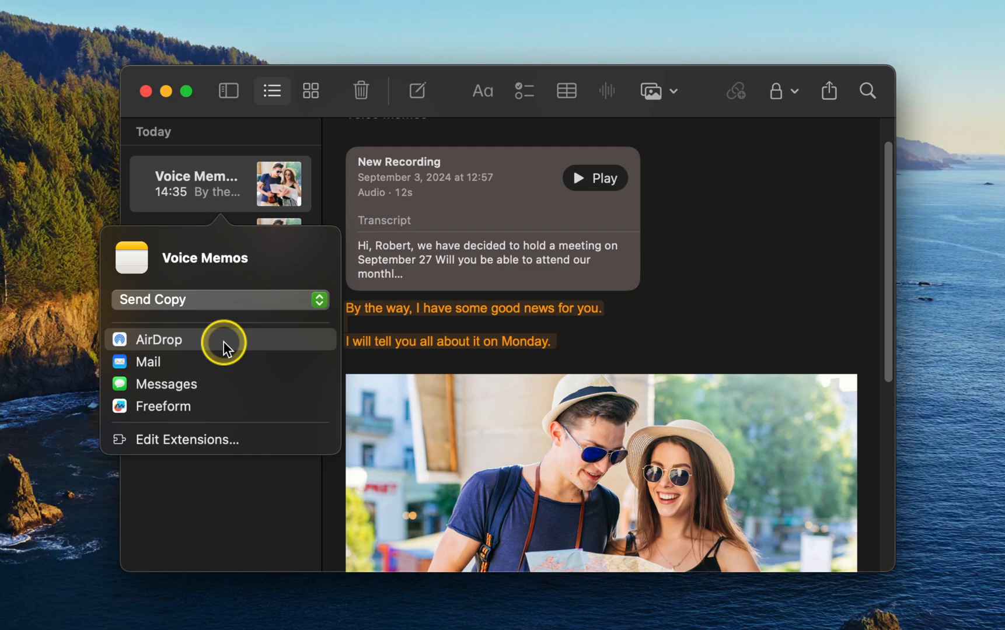
pyautogui.moveTo(212, 382)
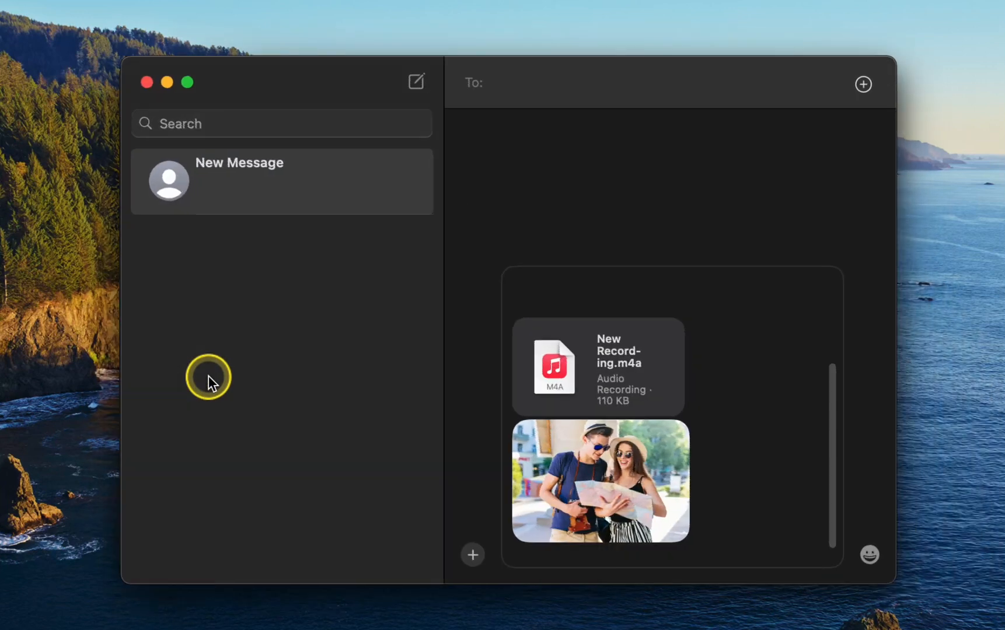
# Step: Review the new Messages draft carrying the recording and Travel photo
pyautogui.click(523, 89)
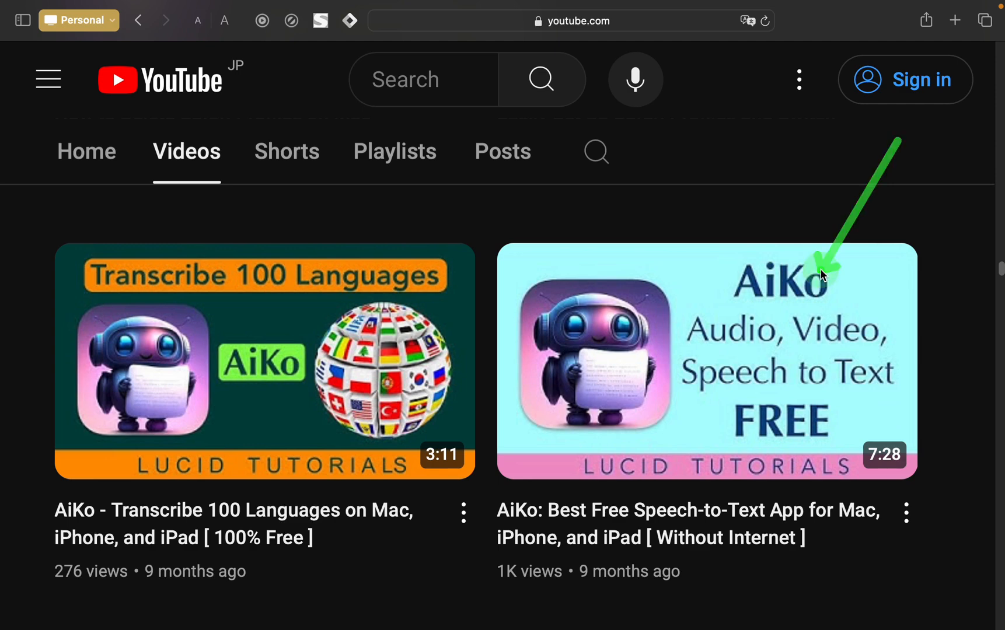
pyautogui.moveTo(615, 118)
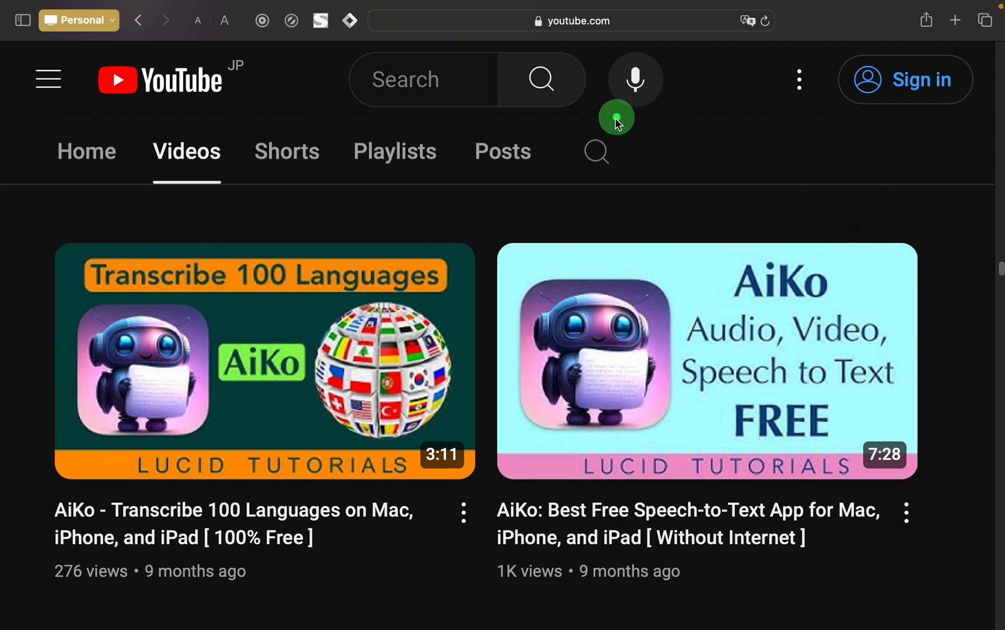